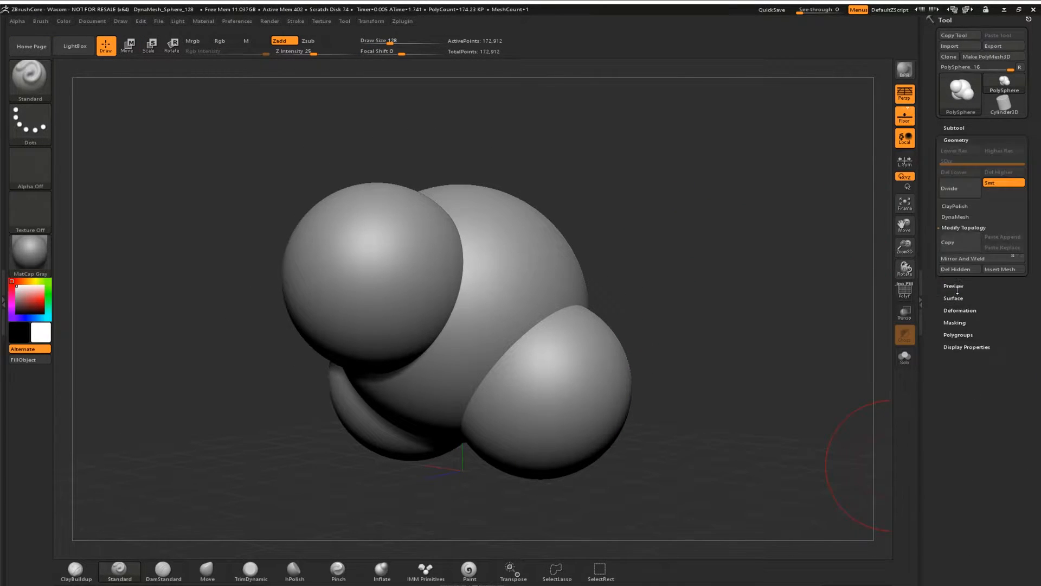
Step: Open the IMM ModelKit library of hard-surface insert mesh parts
click(955, 217)
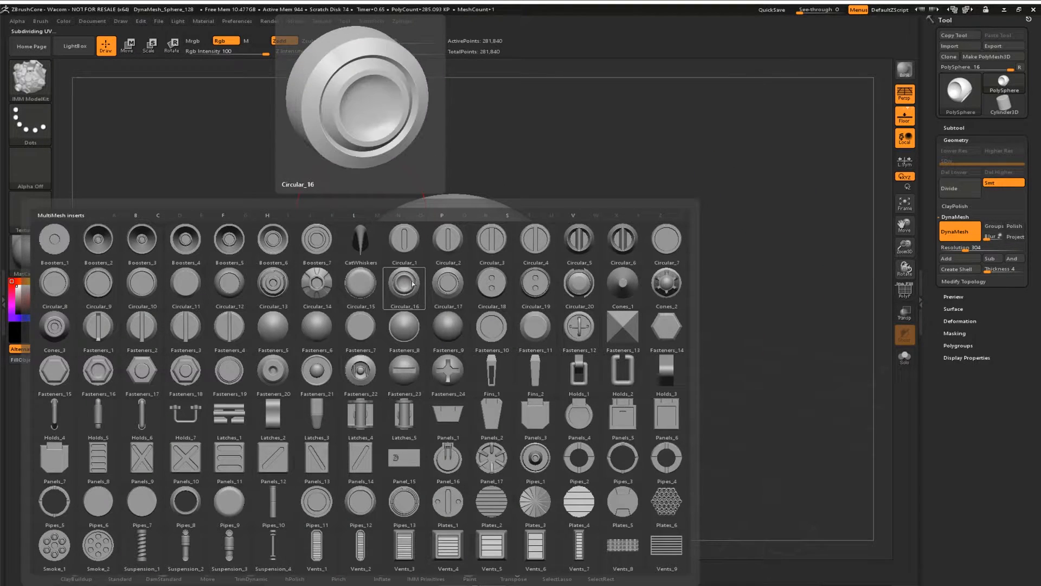
Step: Pick the ringed Circular_16 insert part for the robot's head socket
click(404, 283)
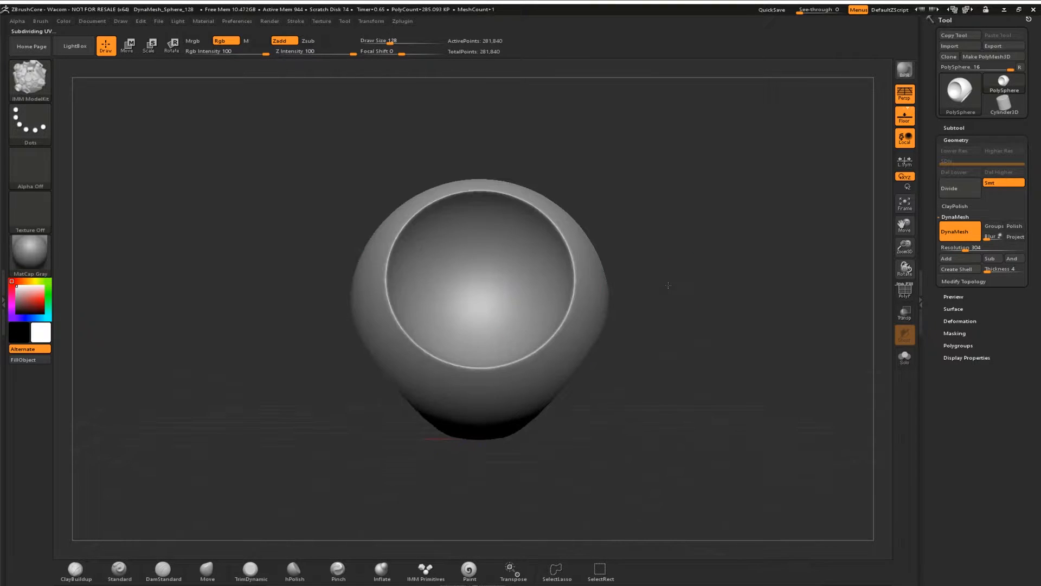
mouse_move(483, 297)
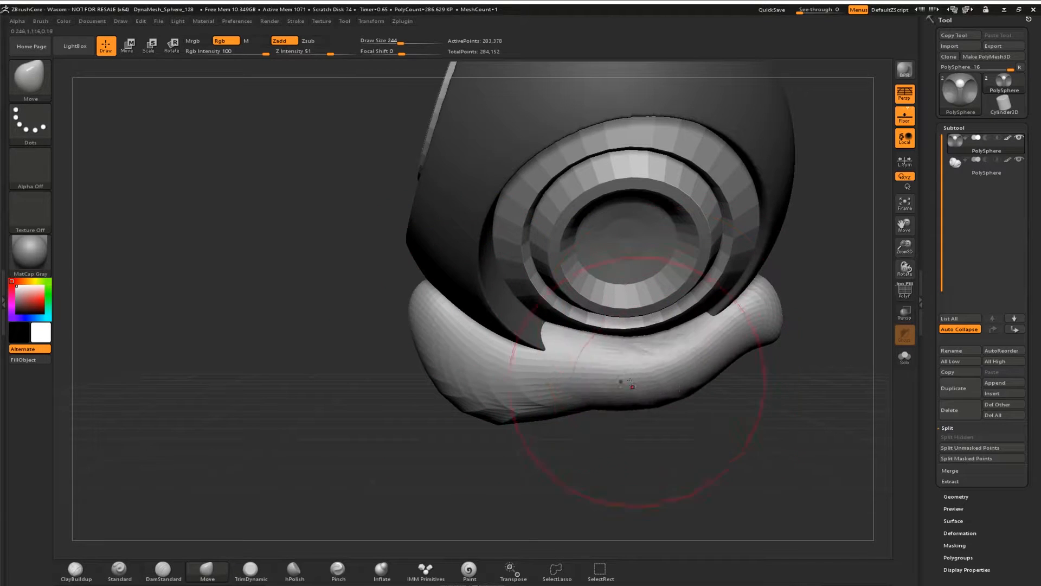
Step: Push the body piece under the head into a fuller shape with the Move brush
drag(631, 385, 618, 419)
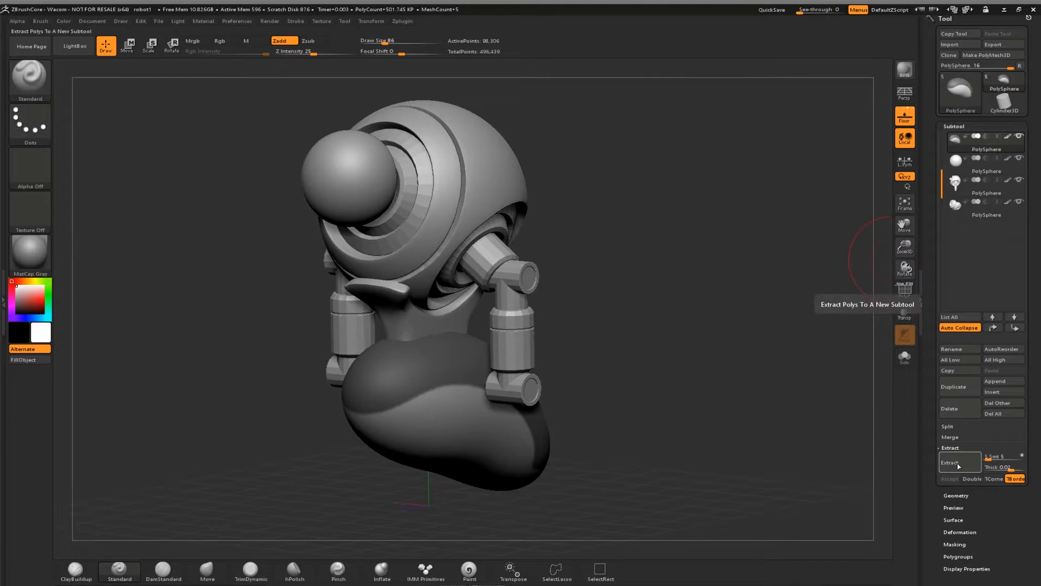
Step: Extract the masked body area into a new shell subtool
click(949, 462)
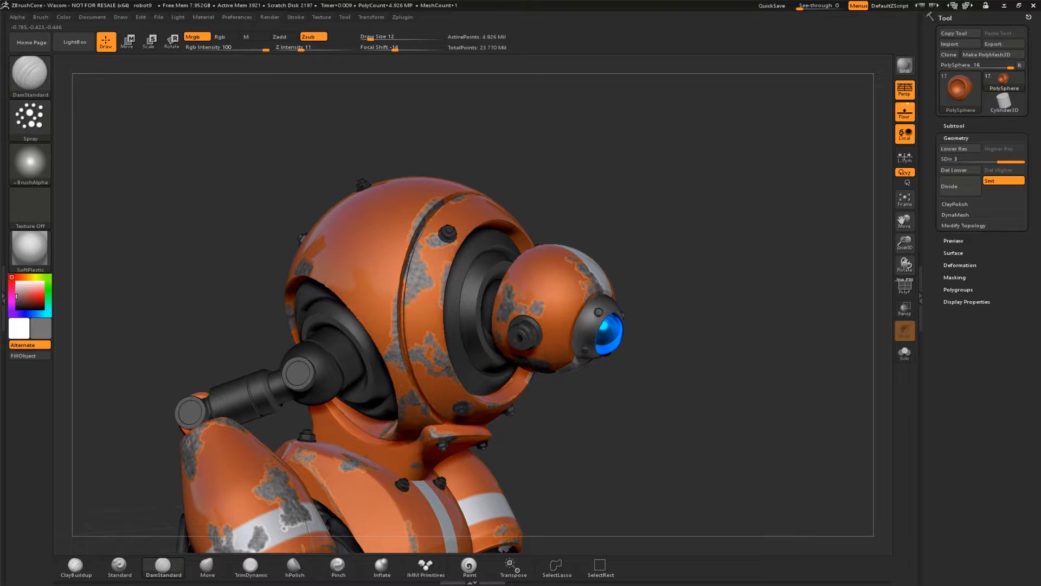
Step: Choose polypaint colour and stroke options for the orange and grey weathering
click(395, 272)
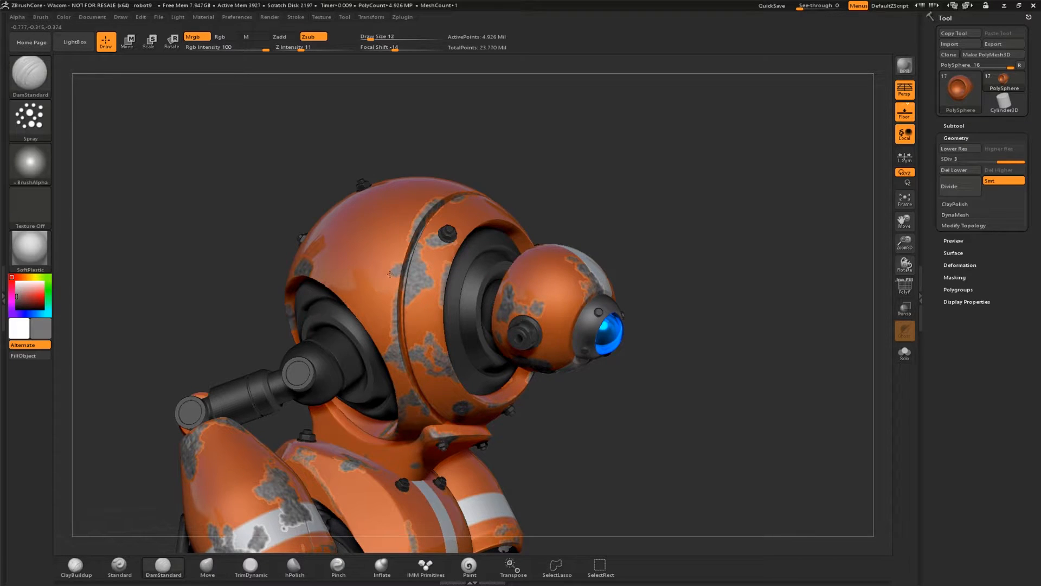
click(388, 289)
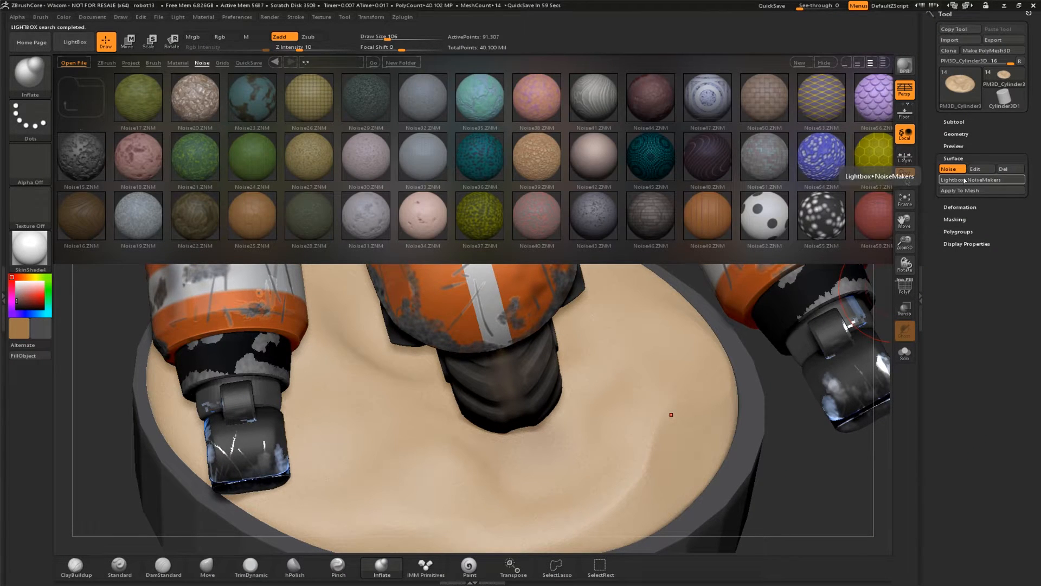
Step: Apply a sand NoiseMaker preset to the base disc and accept it
click(535, 158)
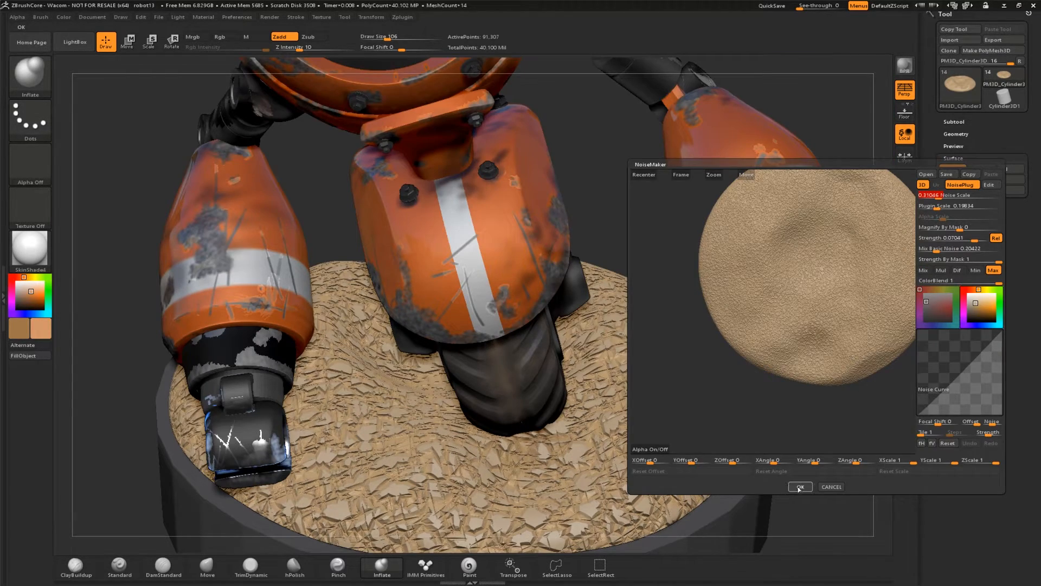
click(800, 486)
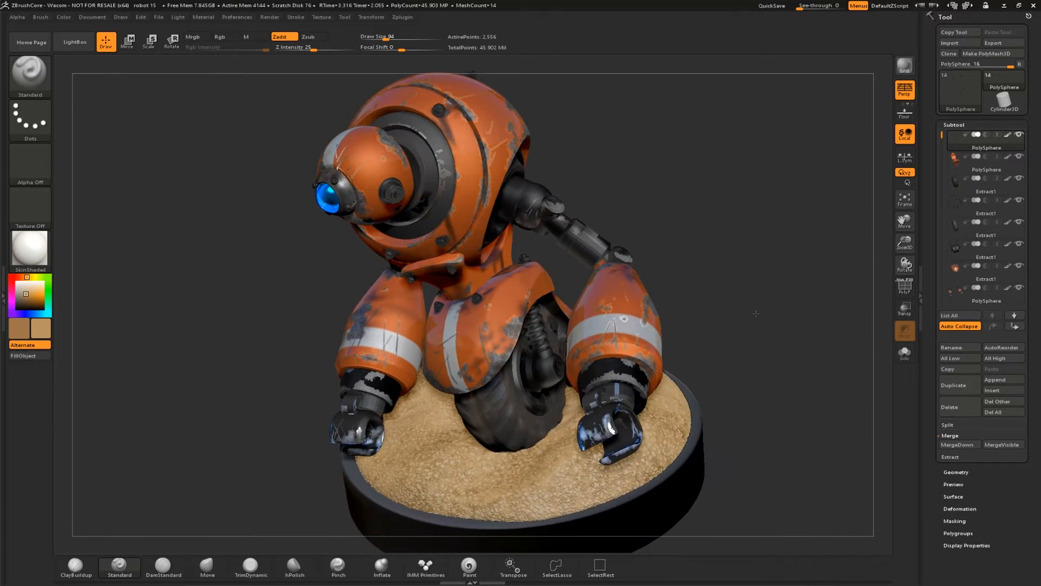
Step: Merge all visible robot parts and the base into one model with MergeVisible
click(177, 16)
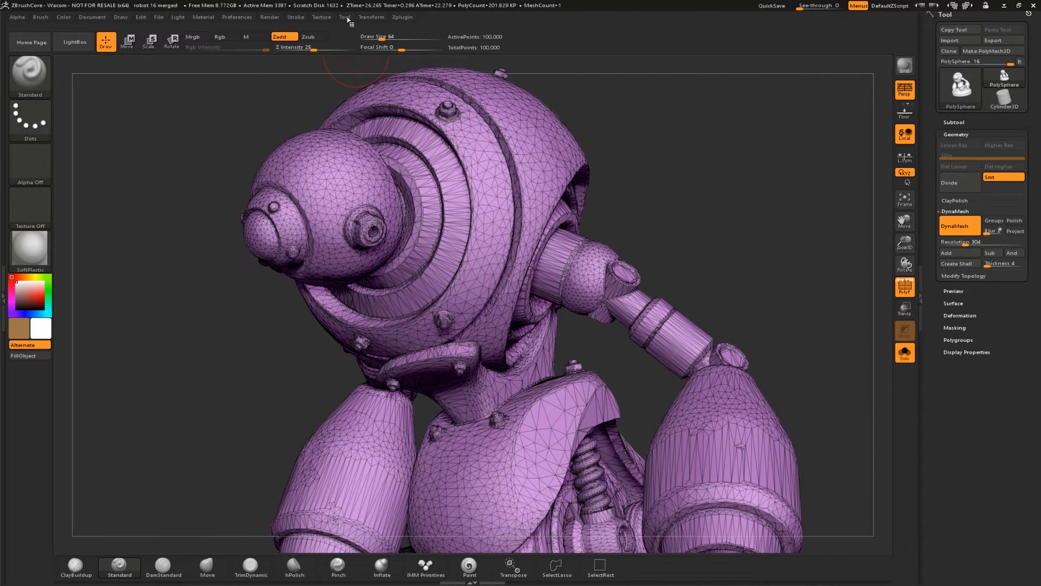
Step: Begin exporting the merged robot through the Export Mesh dialog in OBJ format
click(410, 46)
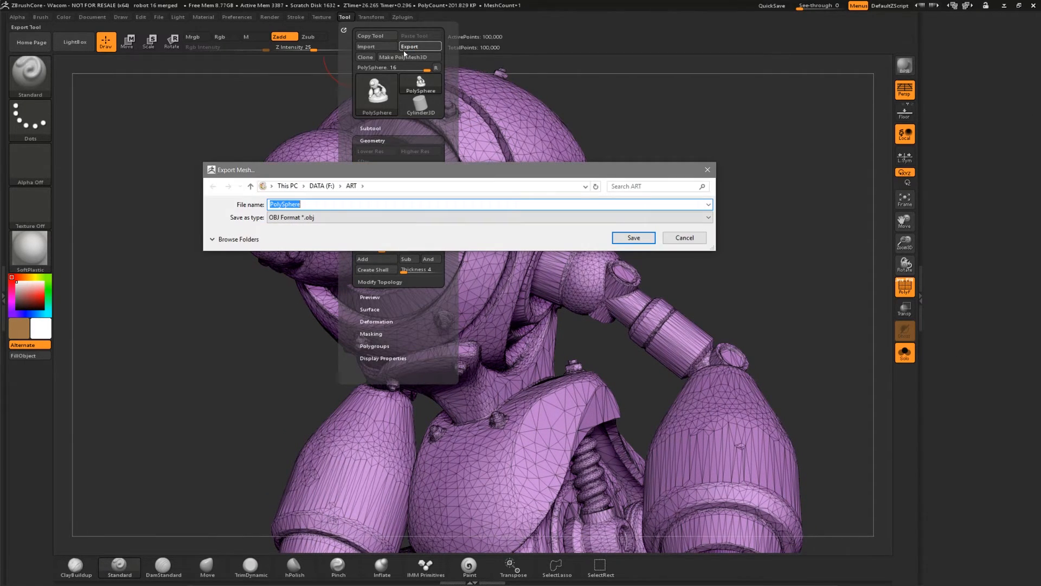